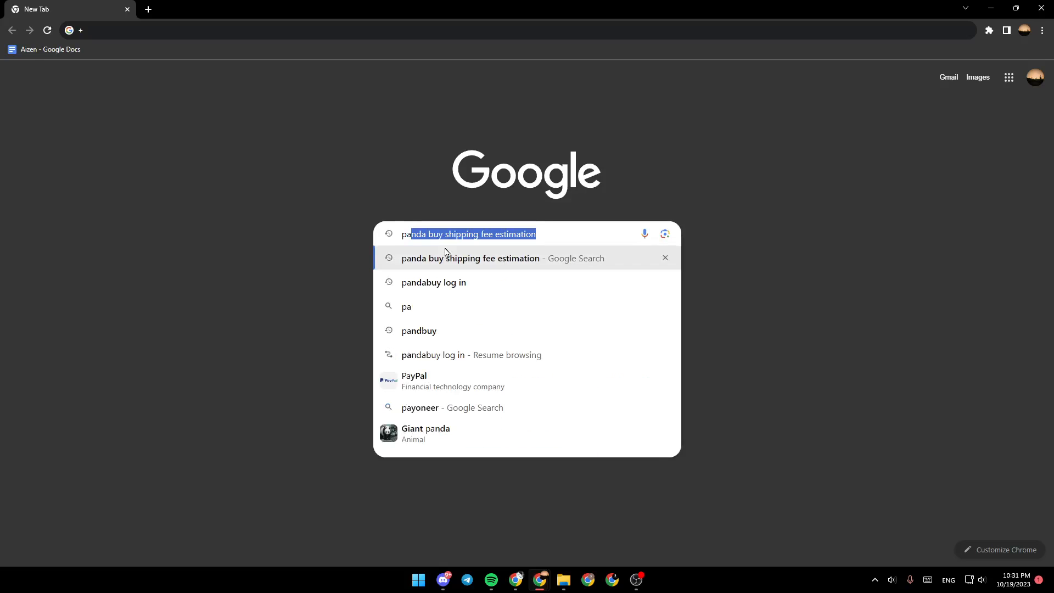
- Search Google for 'pandabuy' so the official site appears first in the results
{"action": "left_click", "coordinate": [433, 282]}
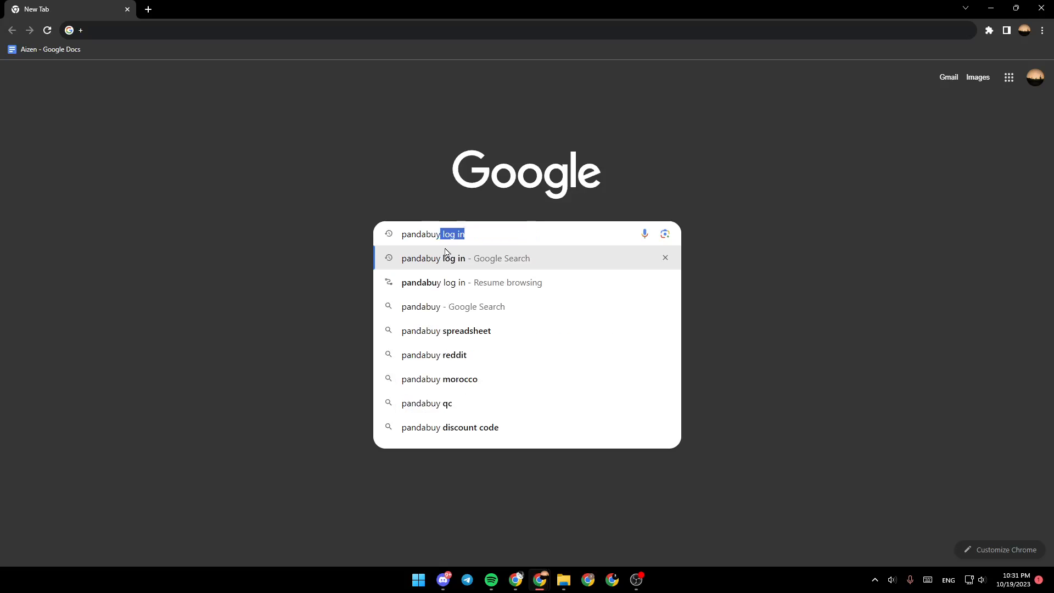
{"action": "key", "text": "Backspace"}
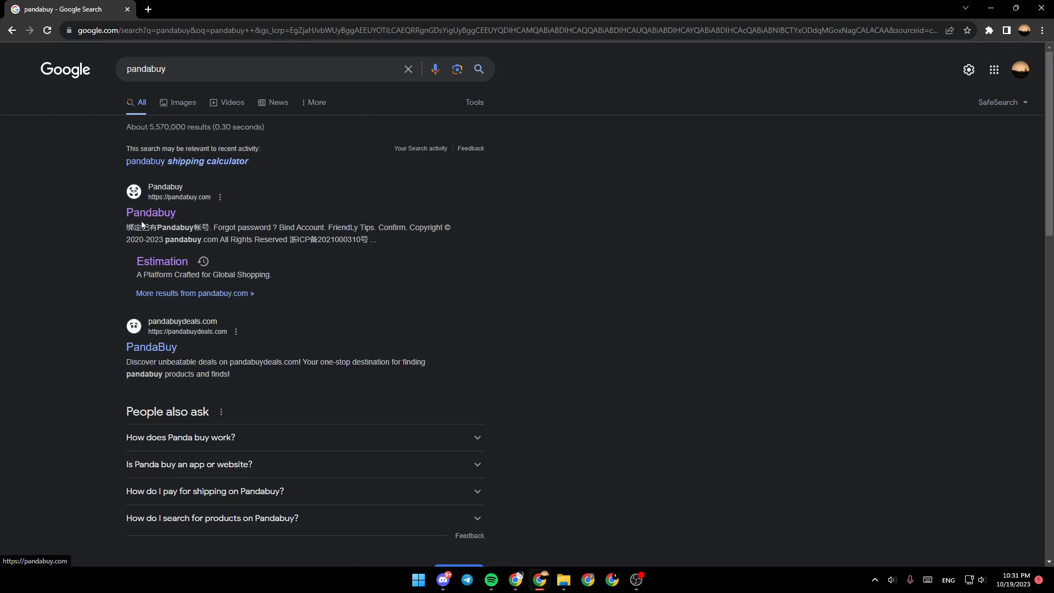
- Reach the Pandabuy login page from the results, with email and password fields ready
{"action": "left_click", "coordinate": [150, 212]}
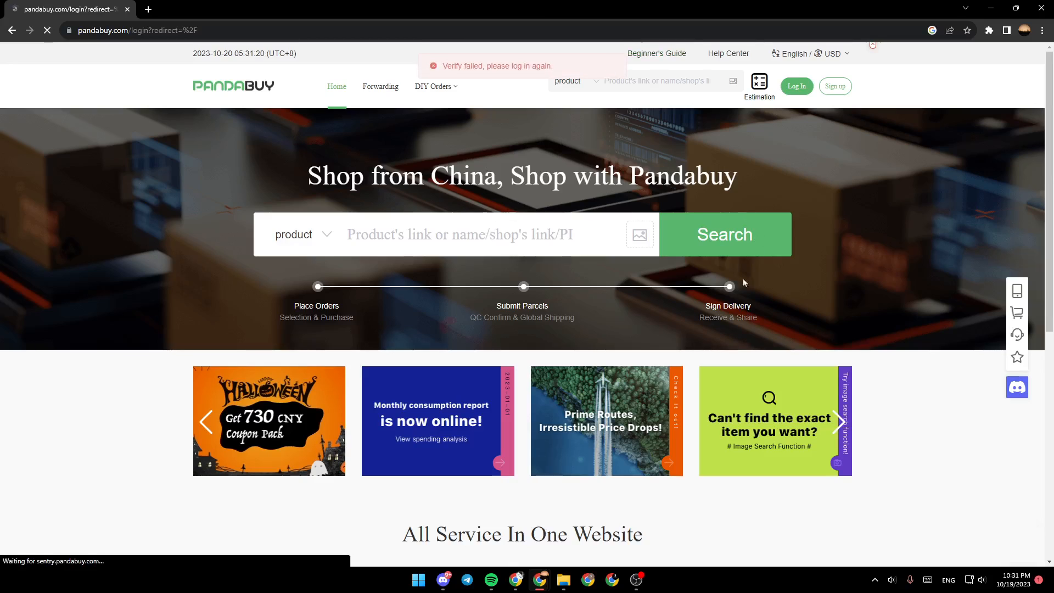
{"action": "left_click", "coordinate": [795, 86]}
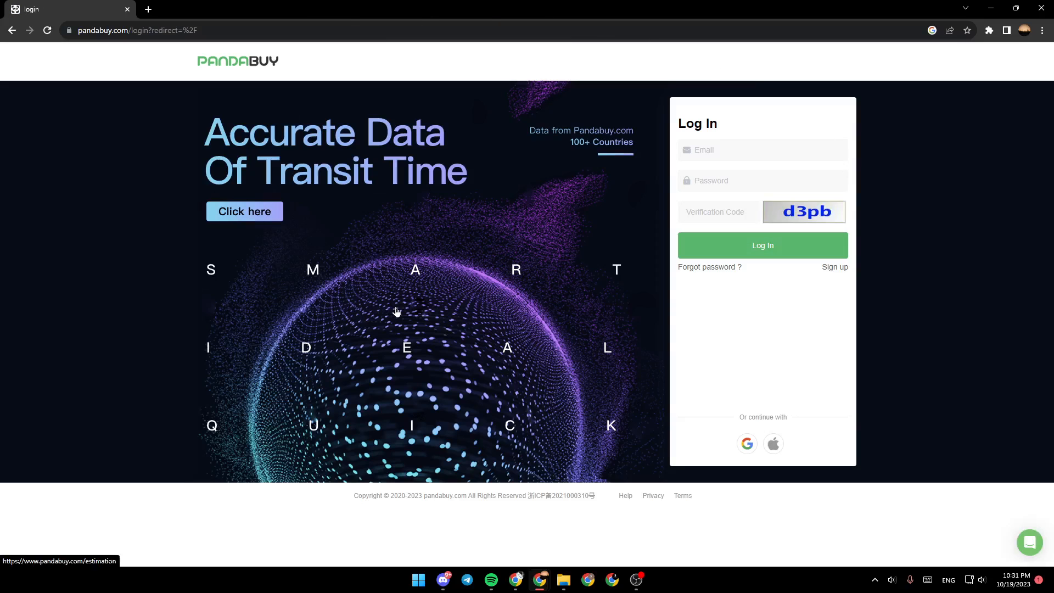
{"action": "mouse_move", "coordinate": [822, 339]}
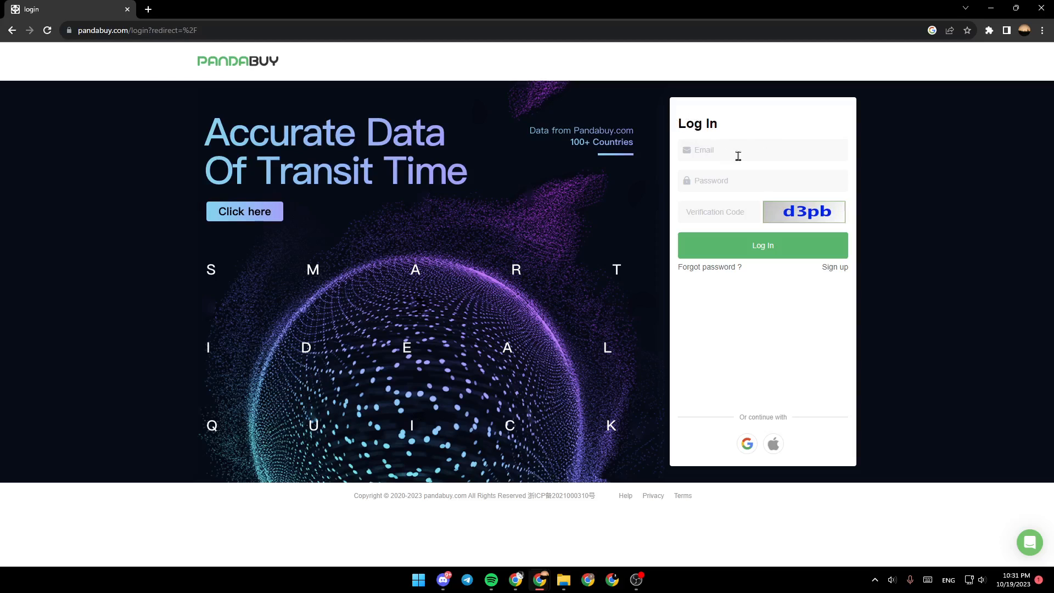
{"action": "left_click", "coordinate": [762, 245]}
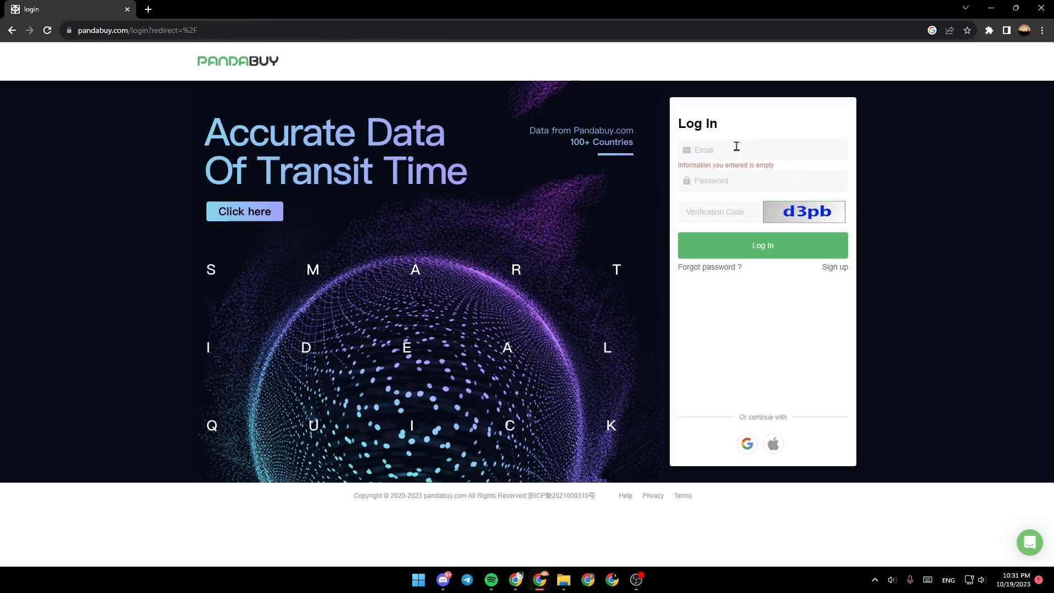
{"action": "left_click", "coordinate": [739, 180]}
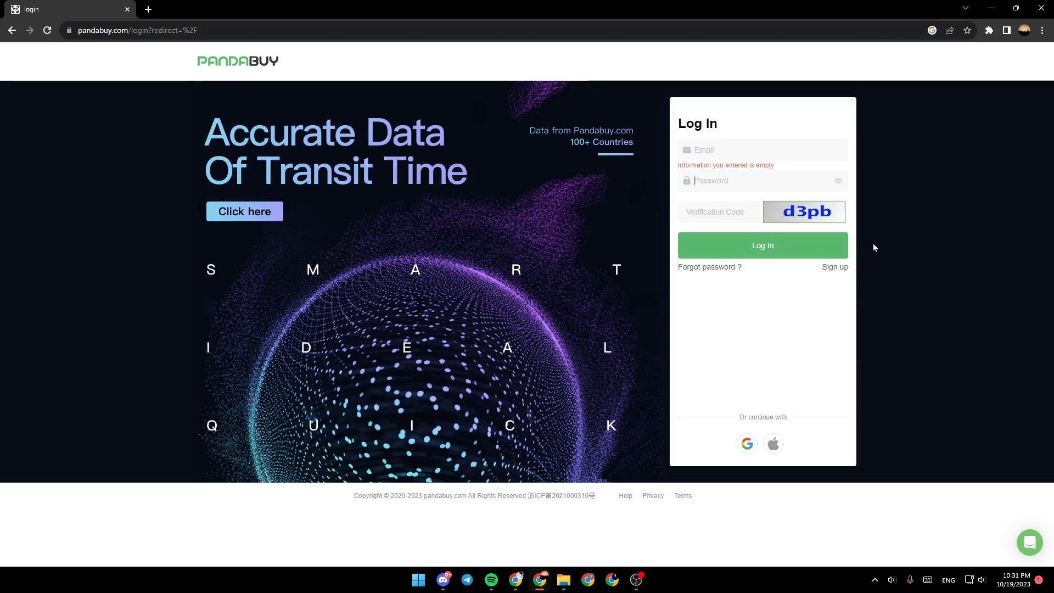
- Start sign-up with country Morocco, user name 'ytc' and an email address entered
{"action": "left_click", "coordinate": [834, 267]}
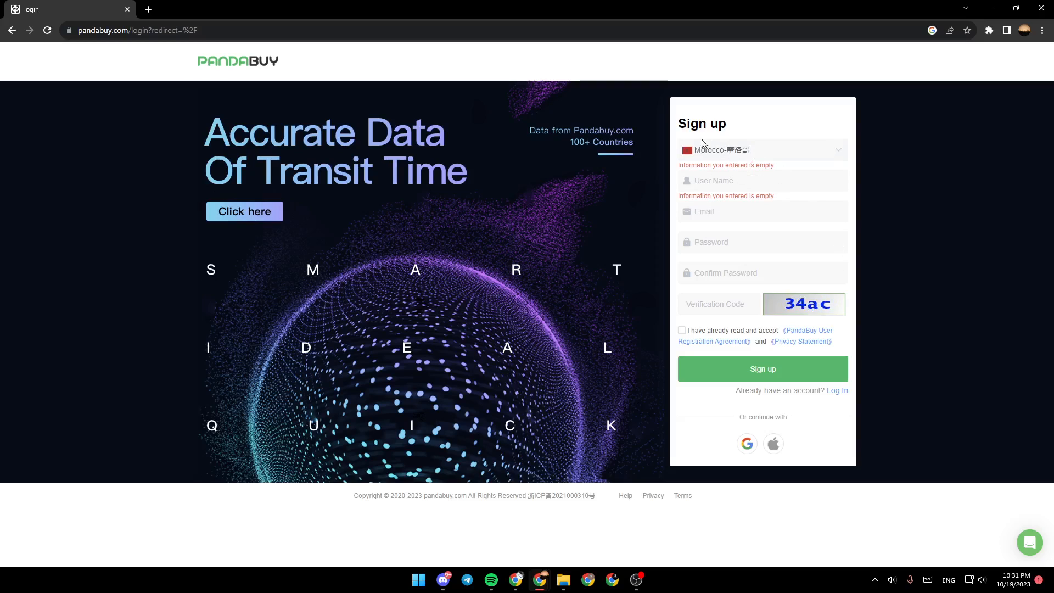
{"action": "left_click", "coordinate": [762, 150]}
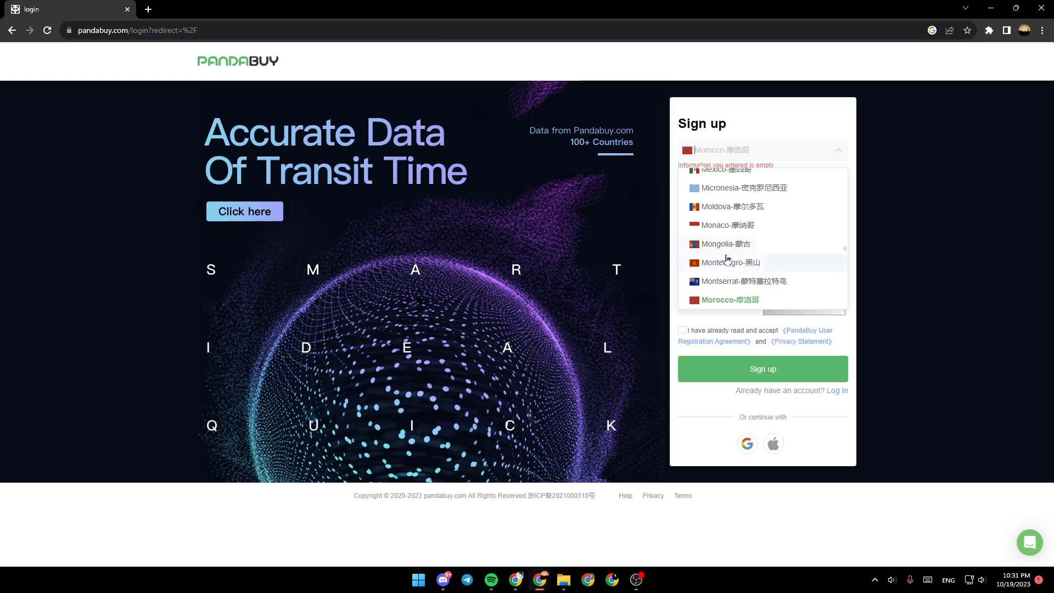
{"action": "left_click", "coordinate": [728, 299]}
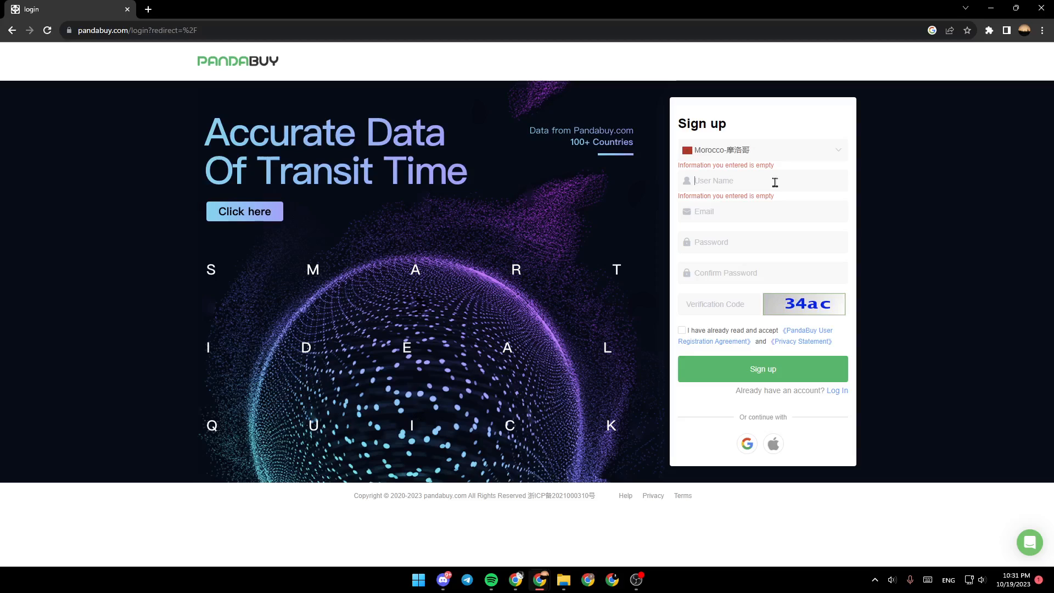
{"action": "type", "text": "ytc"}
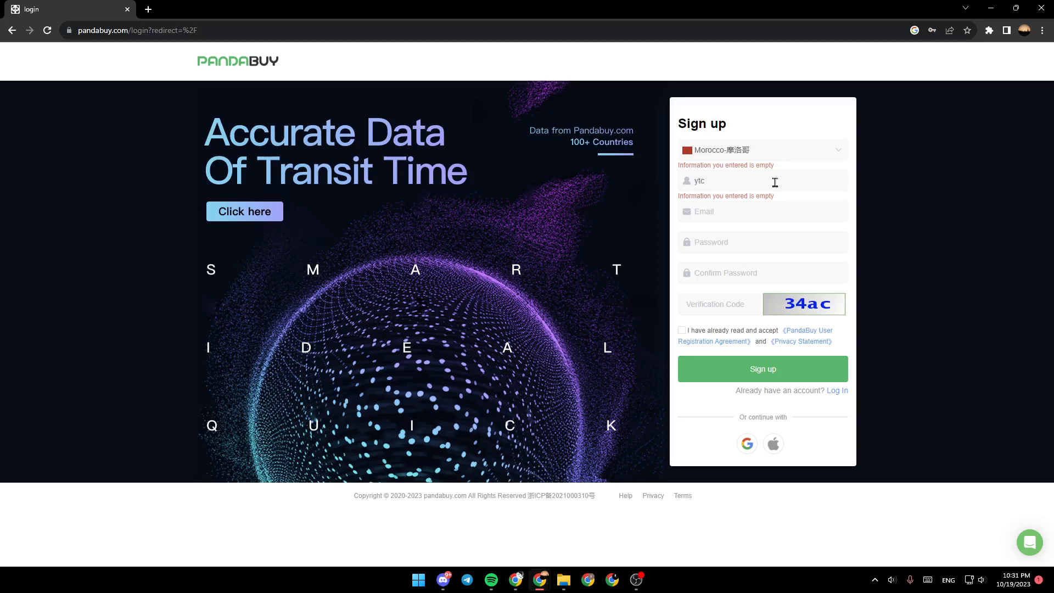
{"action": "left_click", "coordinate": [762, 210]}
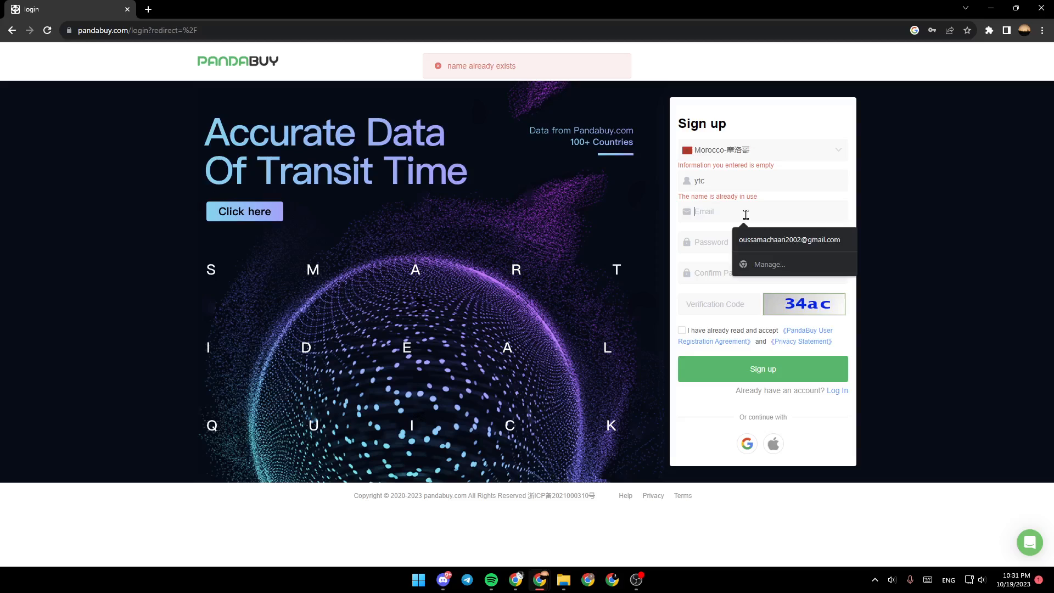
{"action": "type", "text": "fsf"}
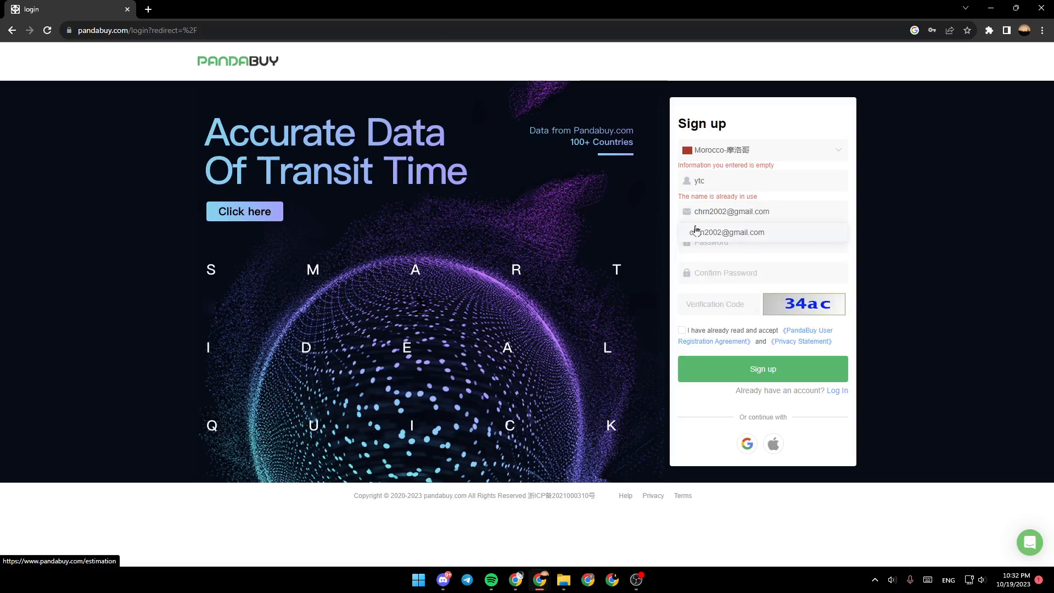
- Complete the password fields, enter verification code 34ac and tick the user agreement
{"action": "left_click", "coordinate": [738, 242]}
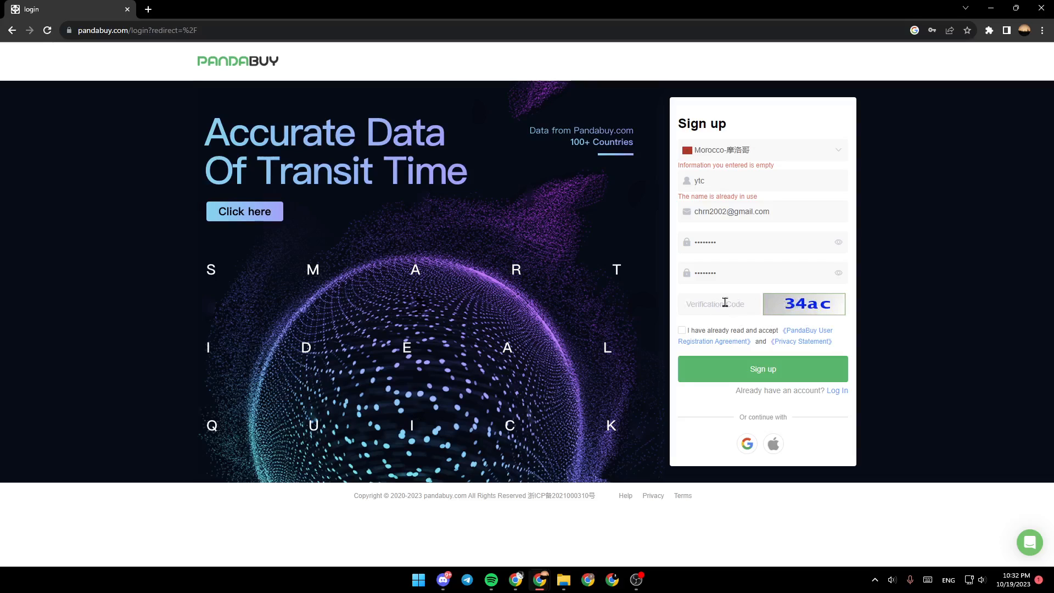
{"action": "type", "text": "3"}
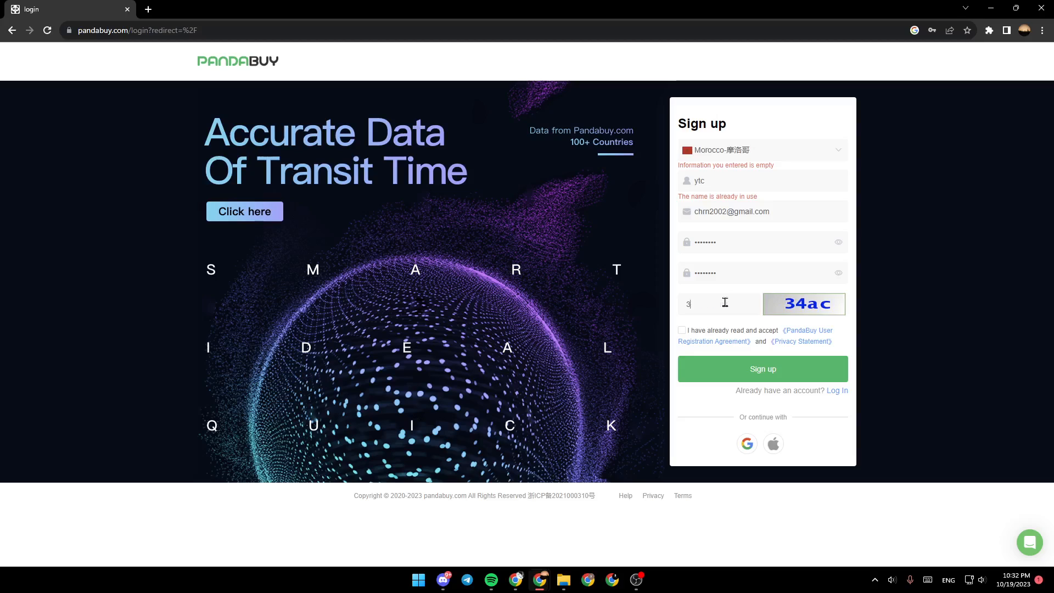
{"action": "type", "text": "4ac"}
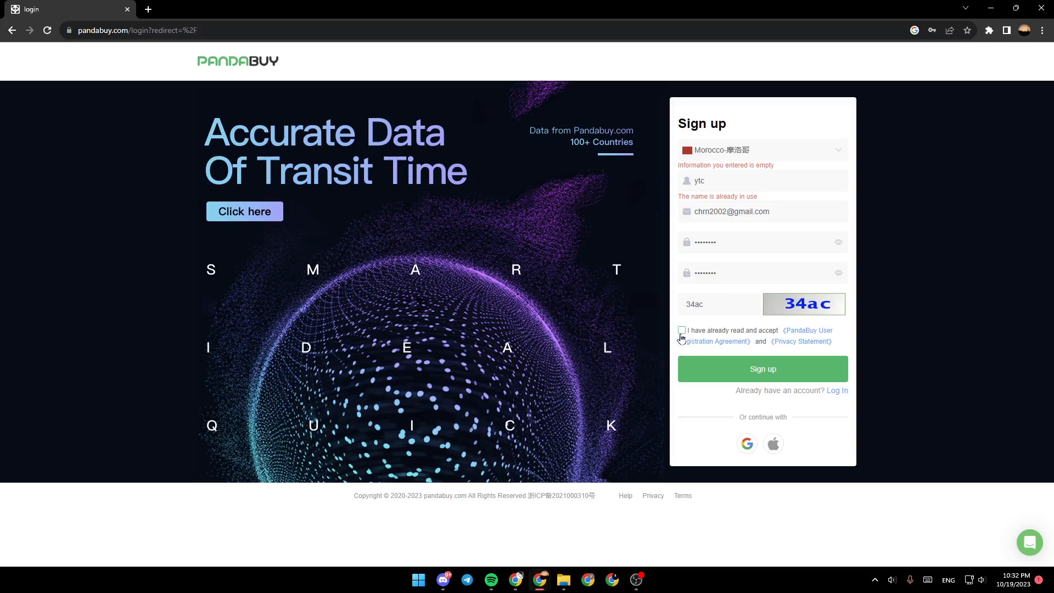
{"action": "left_click", "coordinate": [681, 330]}
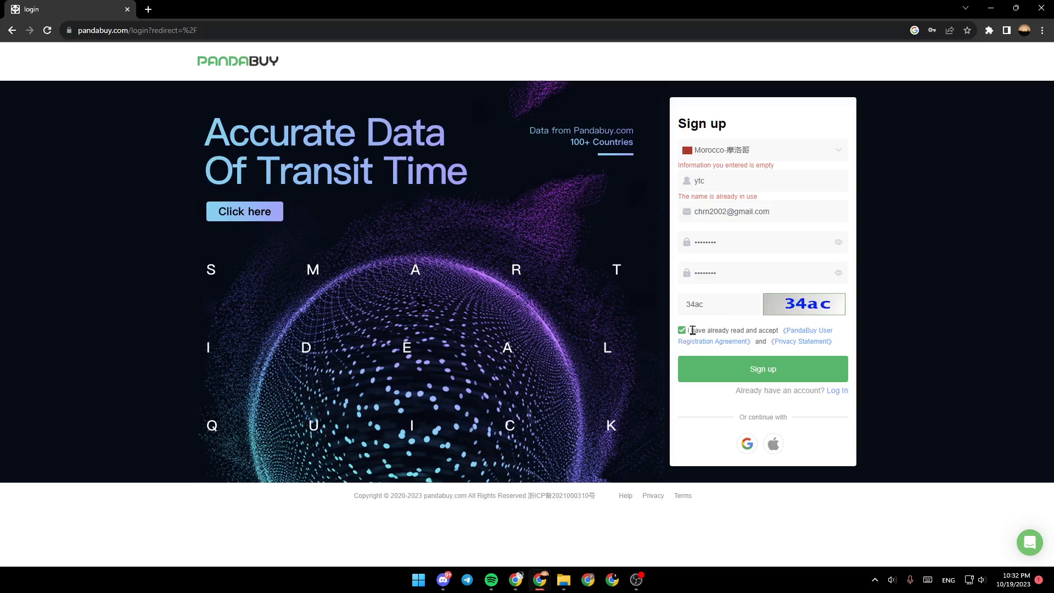
{"action": "mouse_move", "coordinate": [776, 339]}
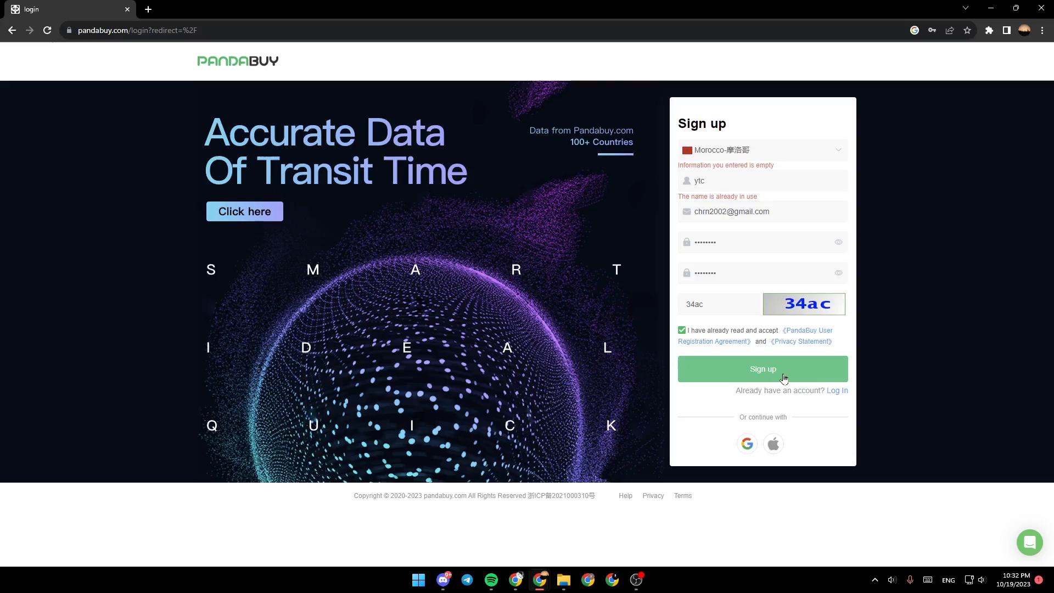
{"action": "mouse_move", "coordinate": [805, 405]}
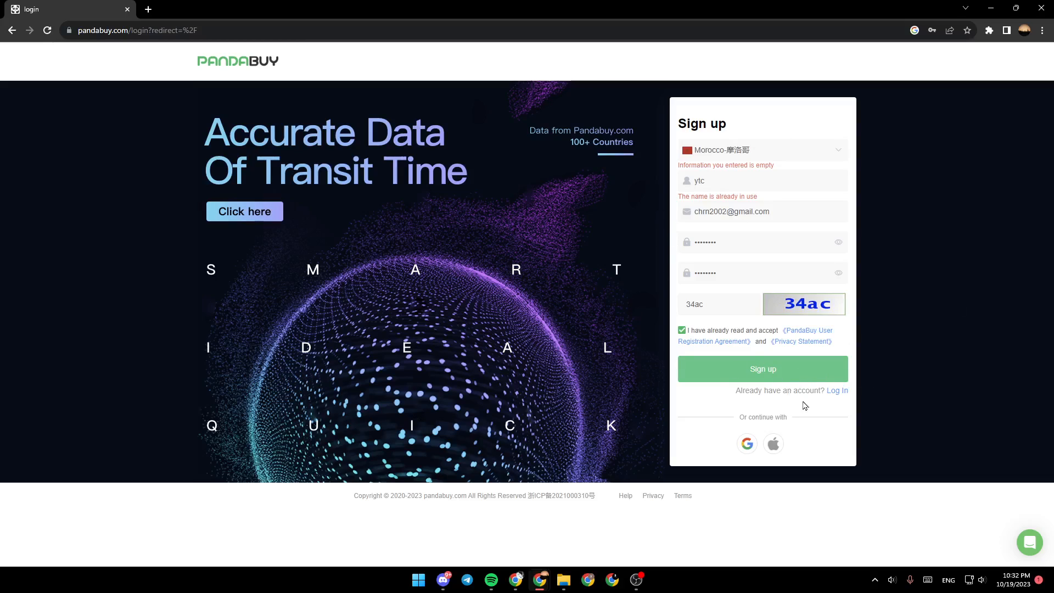
{"action": "mouse_move", "coordinate": [948, 336]}
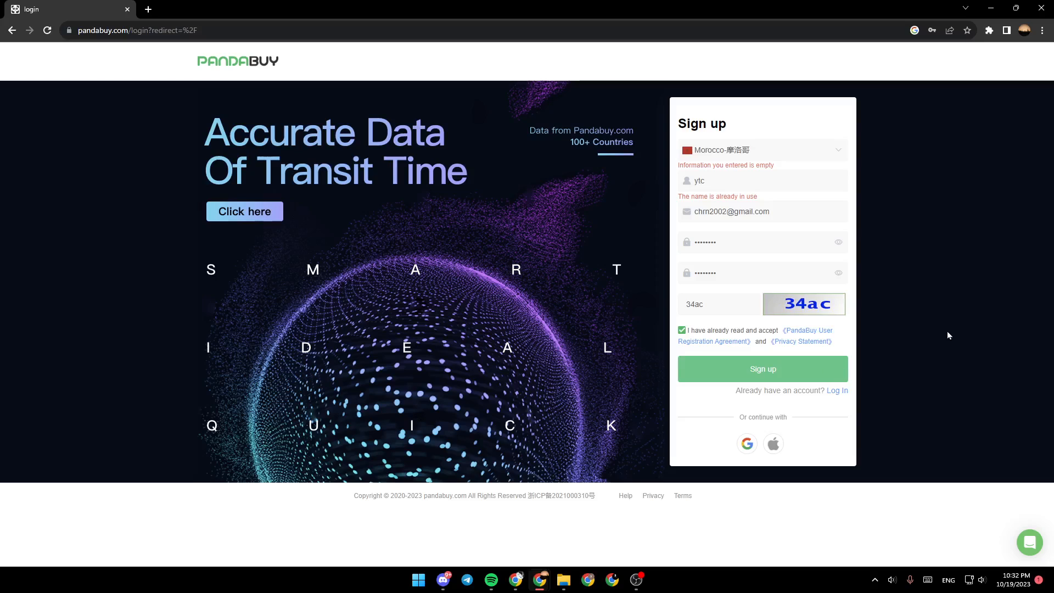
- Submit the registration to get the 'Register Success!' activation message
{"action": "left_click", "coordinate": [762, 369]}
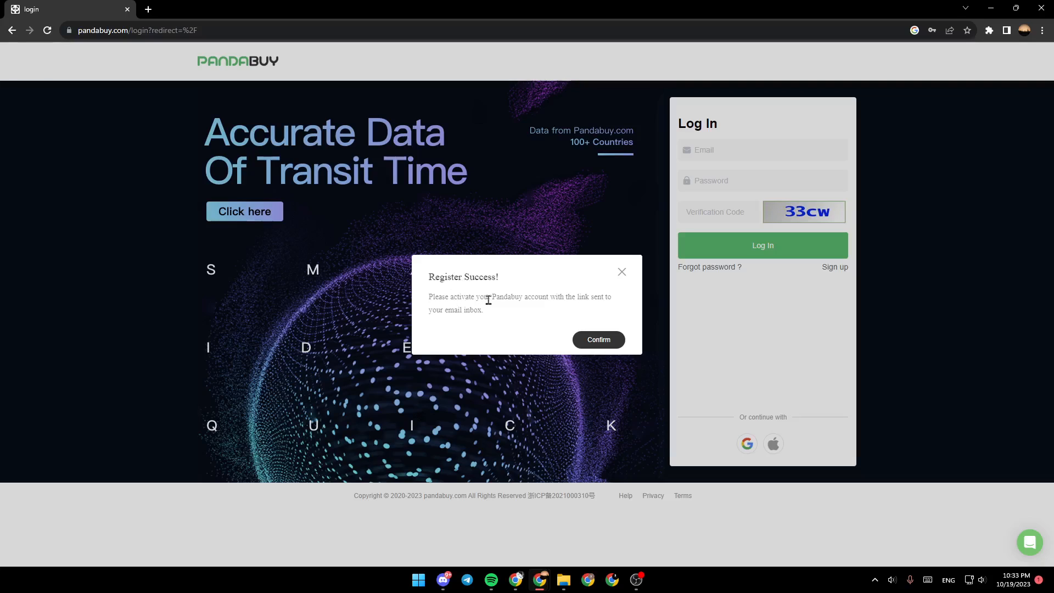
{"action": "mouse_move", "coordinate": [567, 320]}
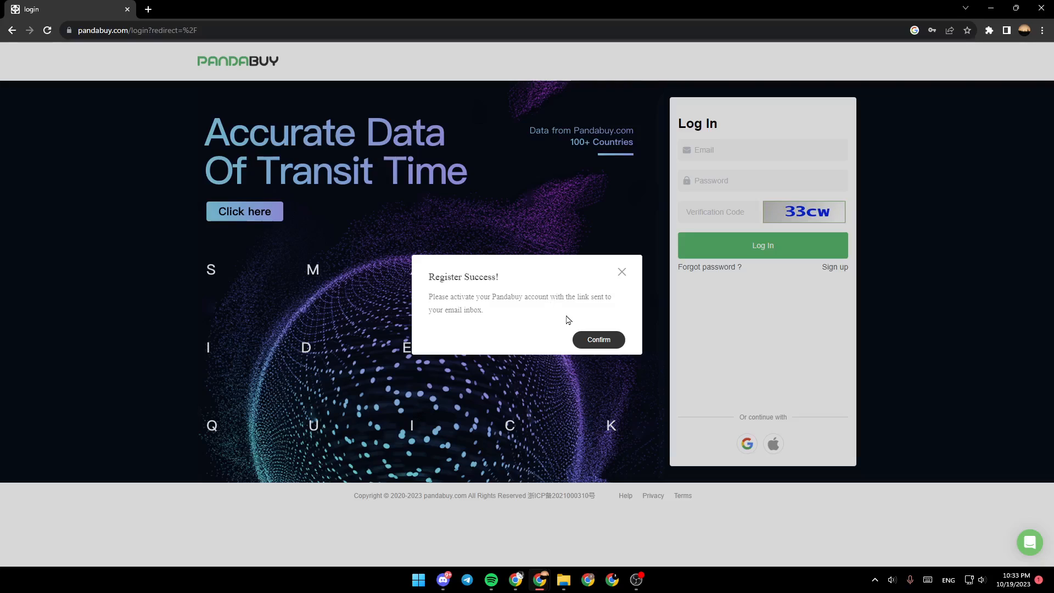
{"action": "mouse_move", "coordinate": [435, 312]}
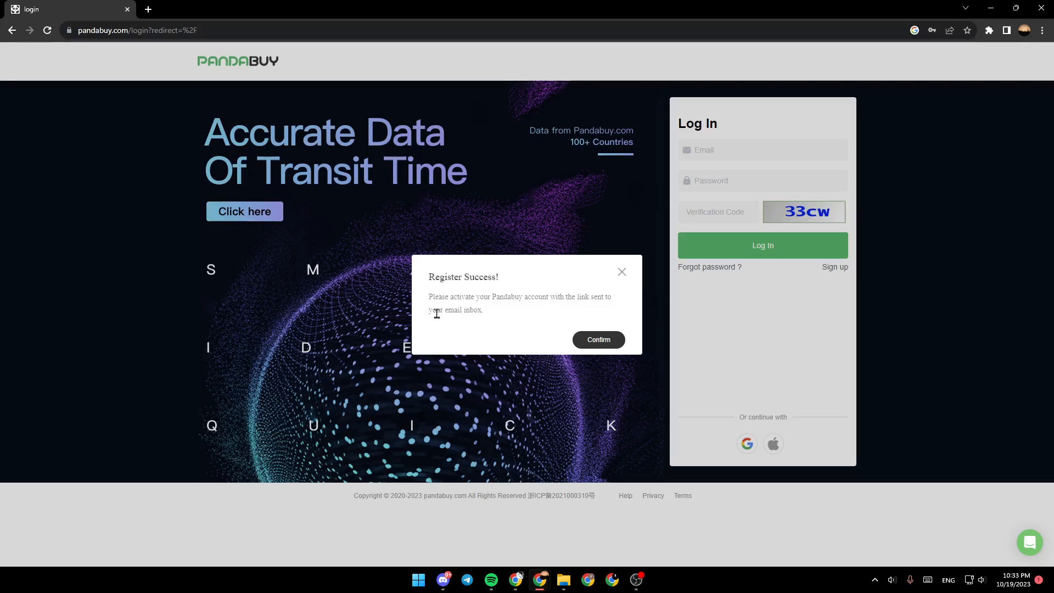